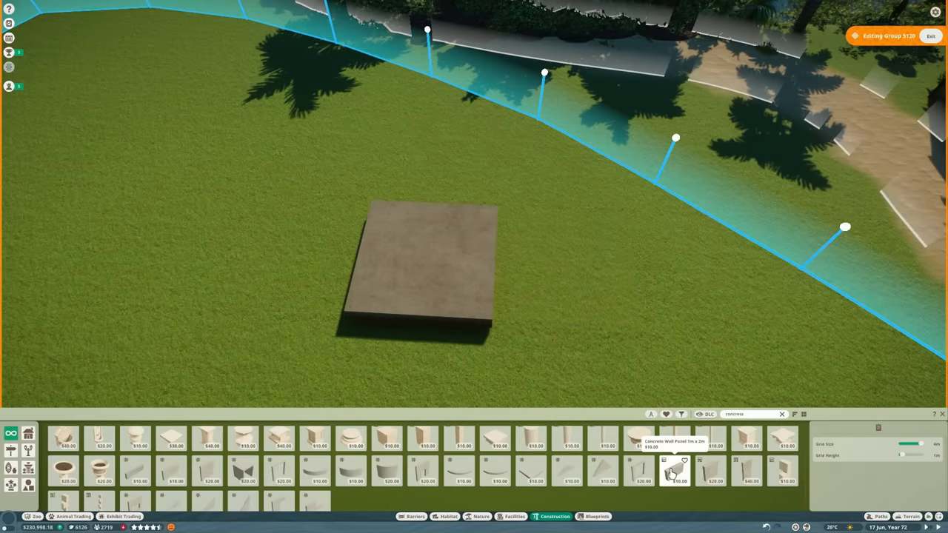
Step: Place a flat square construction block on the open grass inside the habitat
click(172, 471)
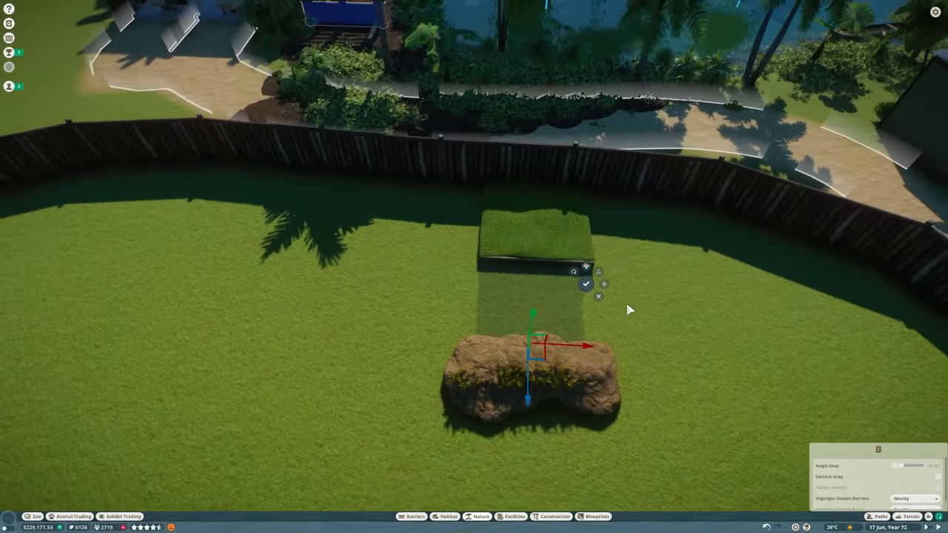
Step: Set a rock piece by the fence and raise smooth grassy mounds behind it
click(585, 284)
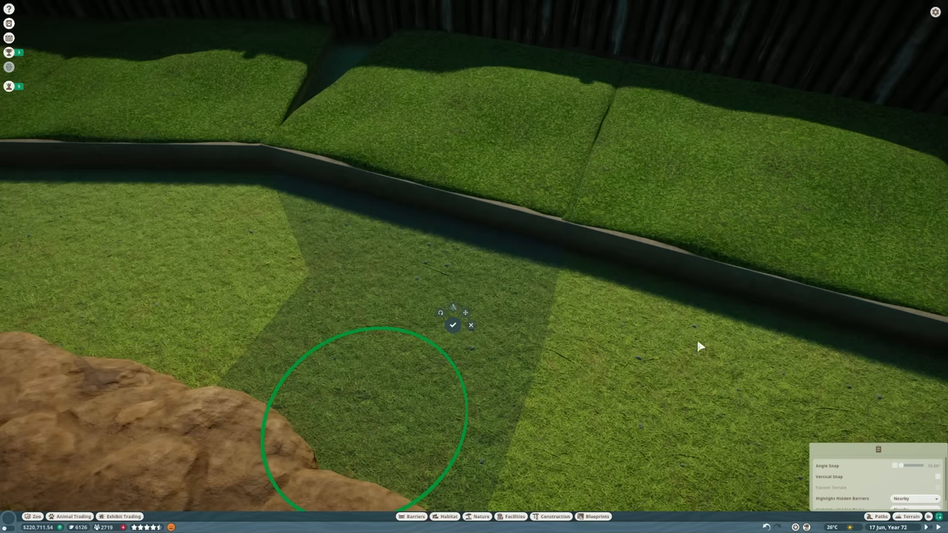
click(453, 326)
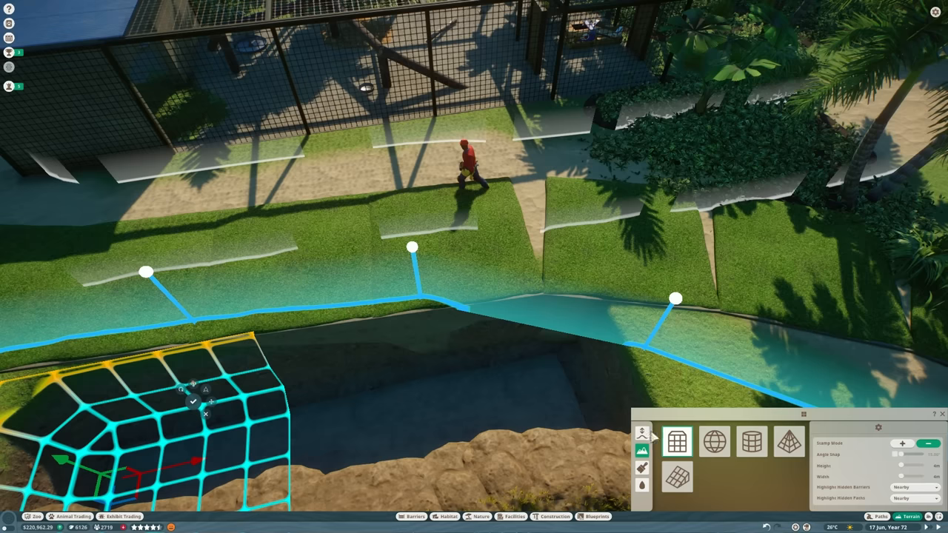
Step: Lower the terrain cells beside the barrier into a deep trench
click(641, 432)
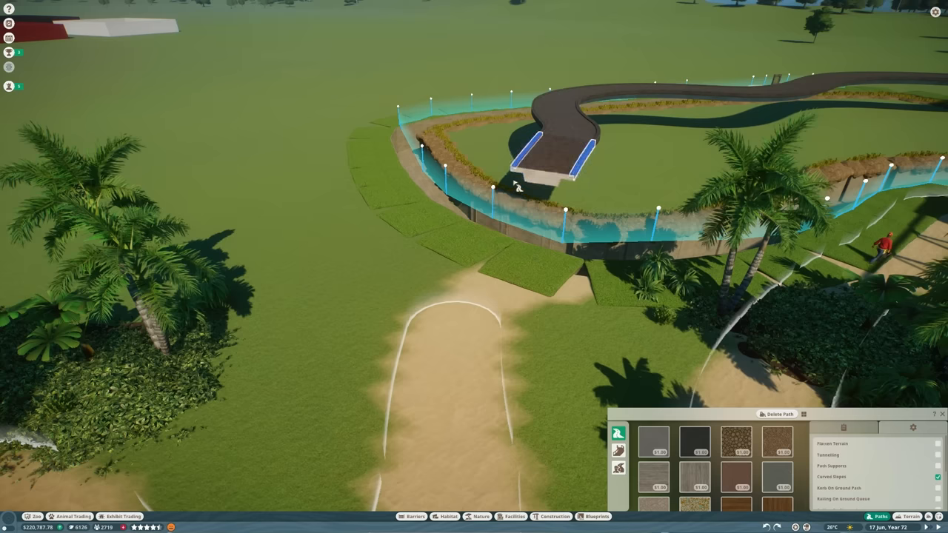
Step: Lay a new dark guest path segment toward the habitat edge
click(912, 427)
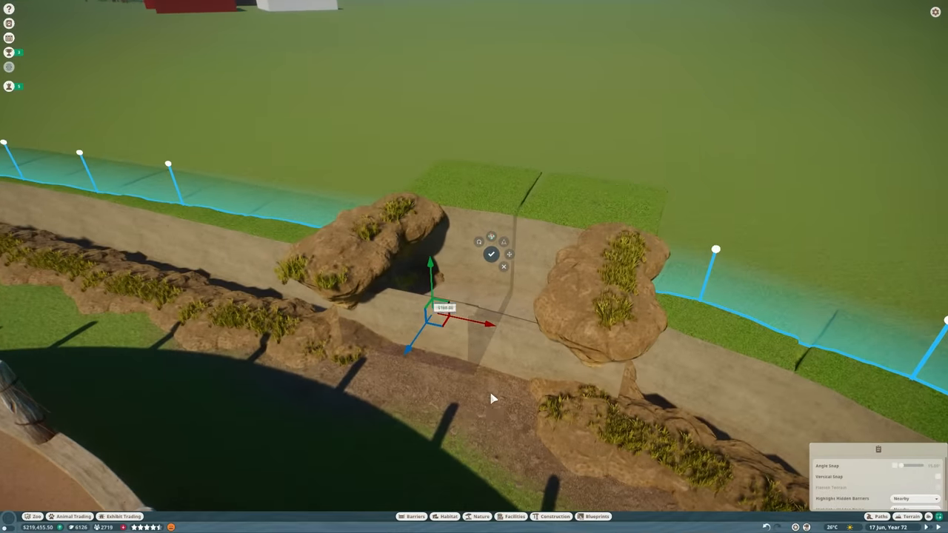
Step: Set large grassy rocks on either side of the dirt passage by the barrier
click(480, 516)
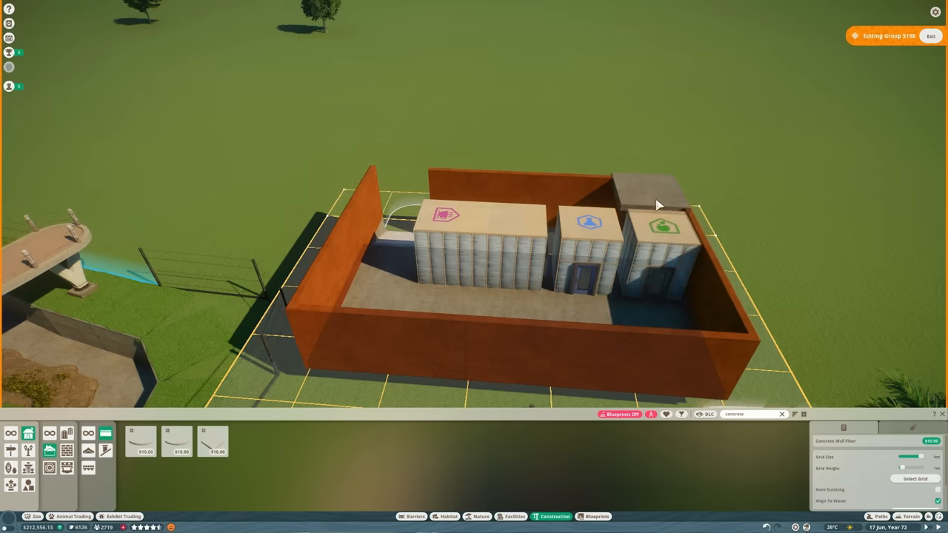
Step: Place wooden beams jutting horizontally from the orange wall and adjust their position
click(585, 240)
text(wood)
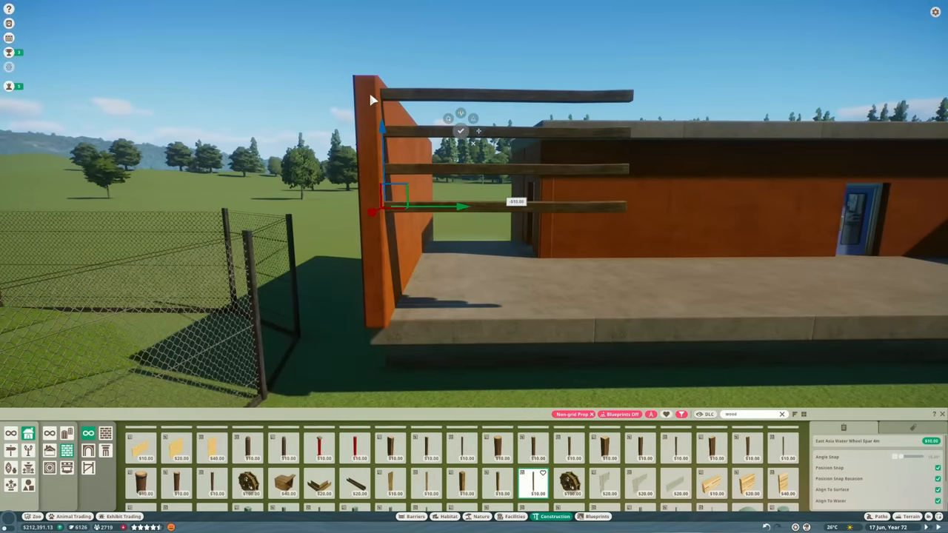
drag(383, 130, 385, 213)
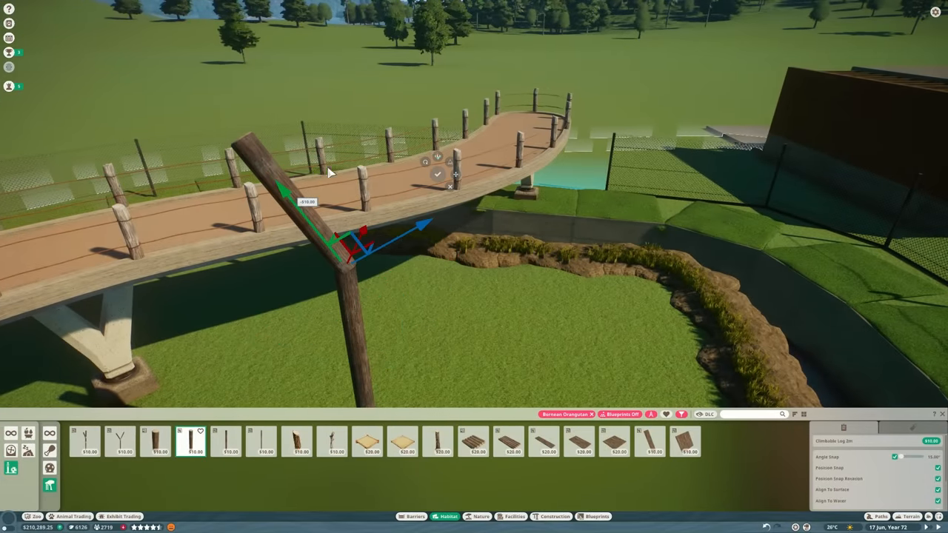
Step: Stand an upright log post in the habitat and lay a log on the ground at its base
click(438, 173)
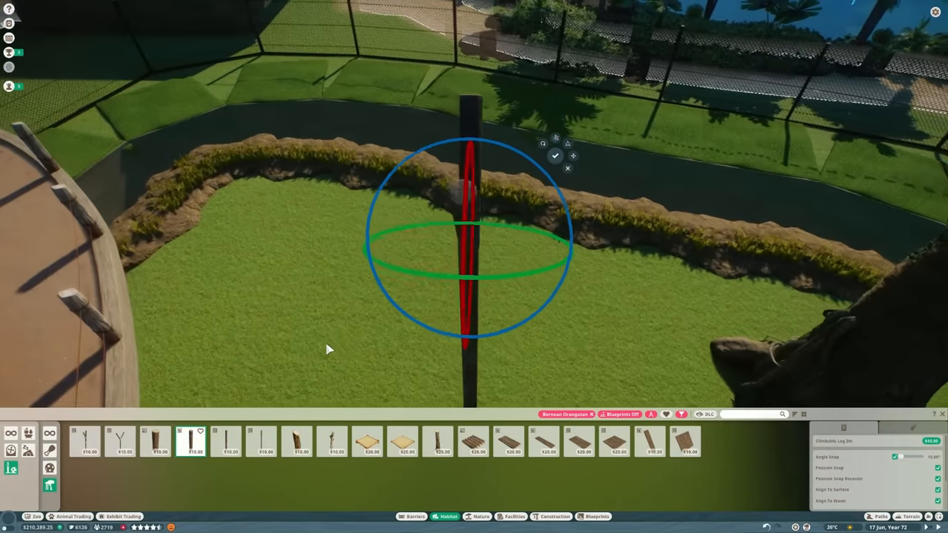
click(555, 157)
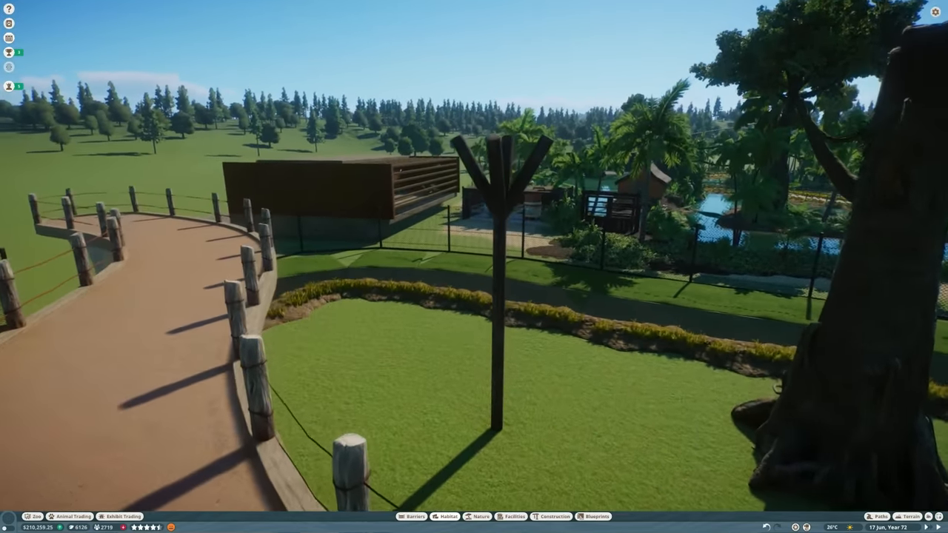
click(553, 515)
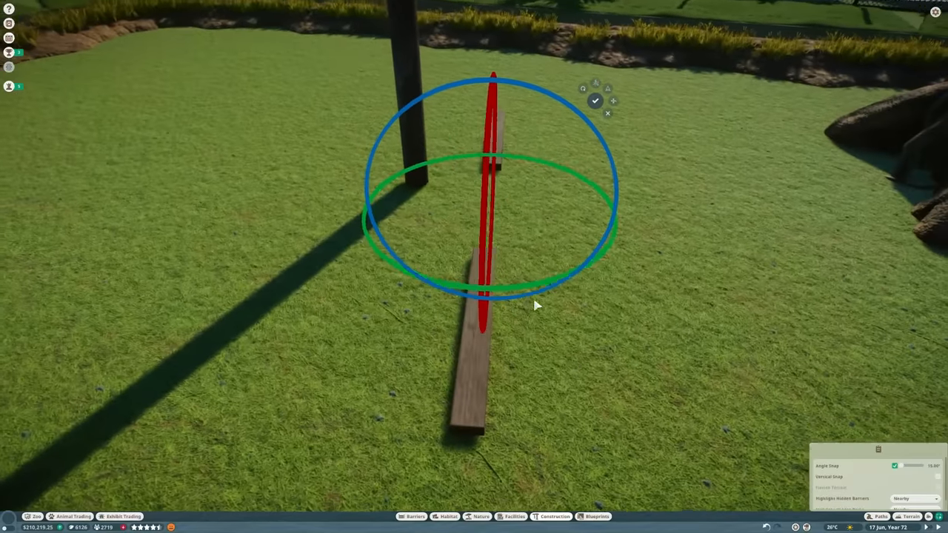
click(613, 98)
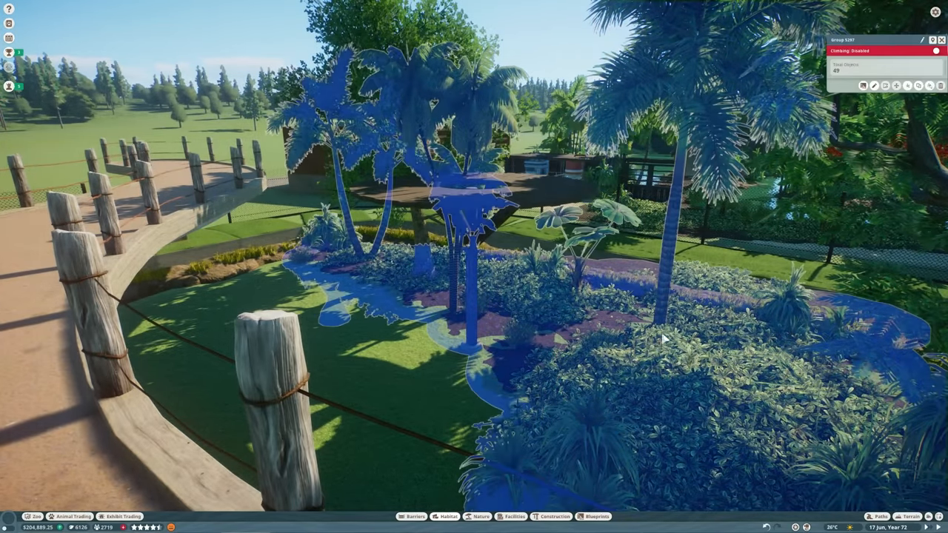
Step: Set down a jungle plant cluster and add a plant along the habitat edge
click(936, 50)
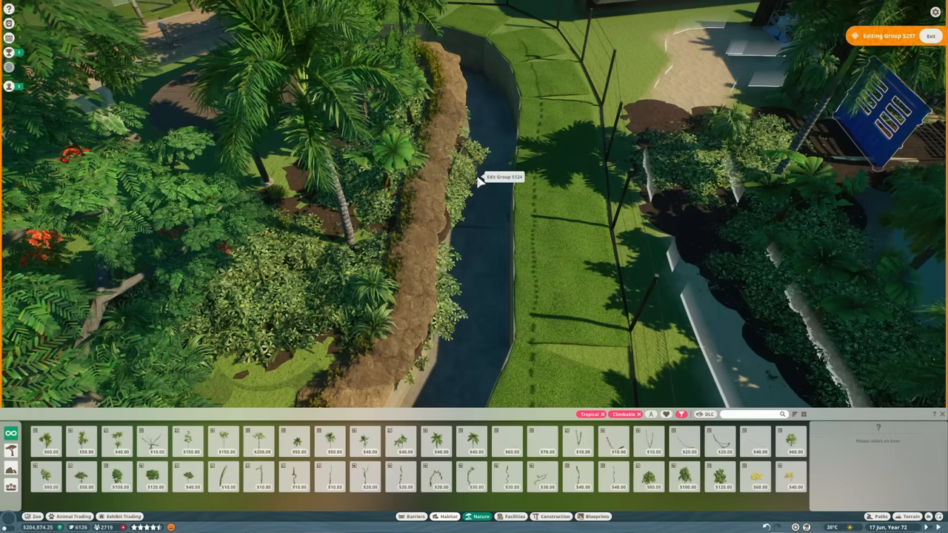
click(432, 302)
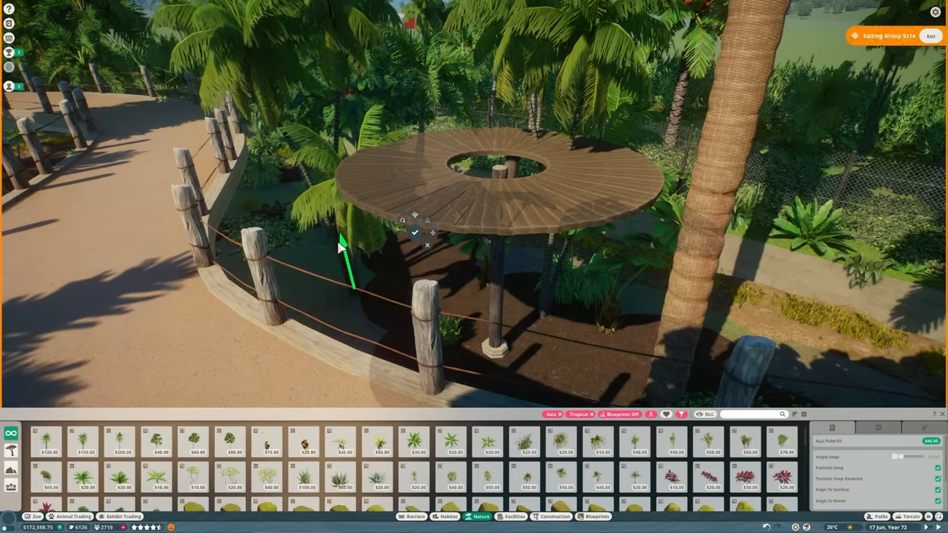
Step: Anchor the climbing vine's end up in the treetop canopy
scroll(down, 3)
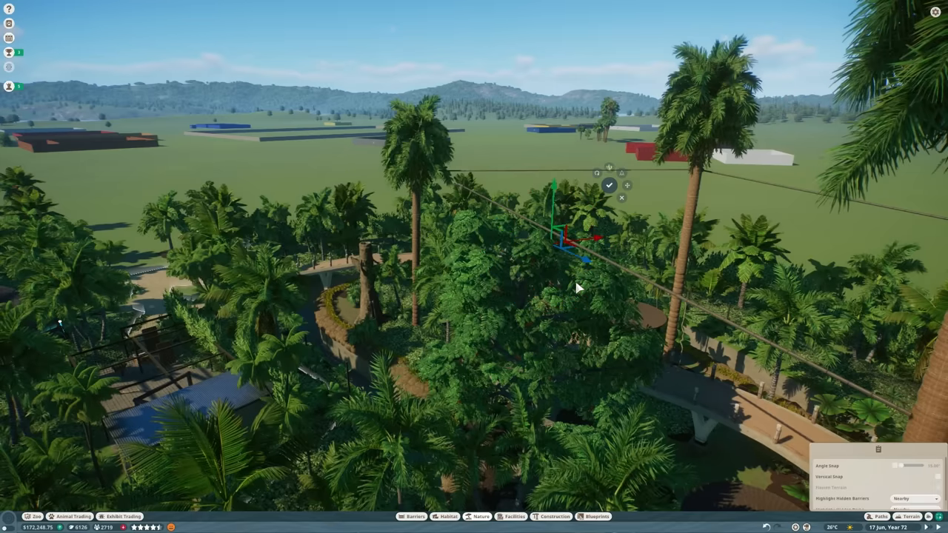
click(608, 185)
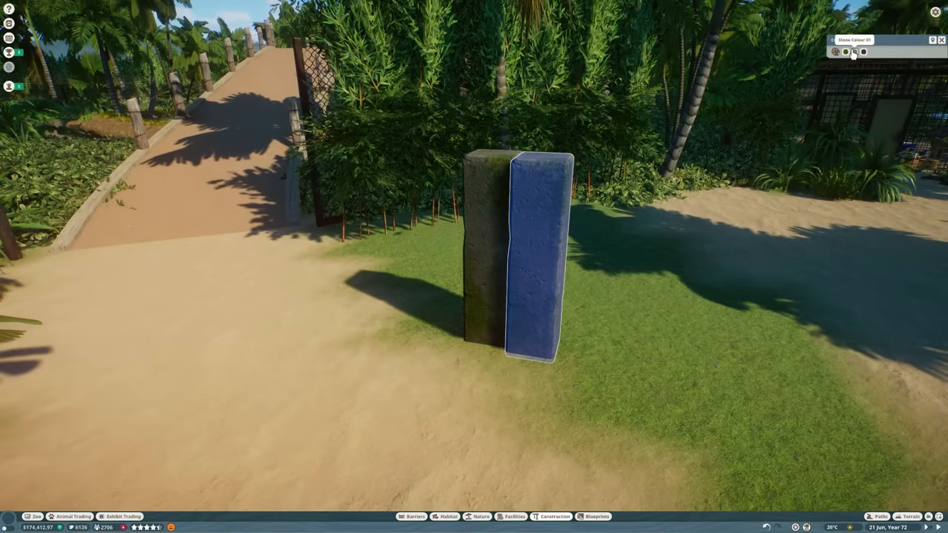
Step: Cycle to the pillar's next colour part and give it a new weathered stone colour
click(862, 52)
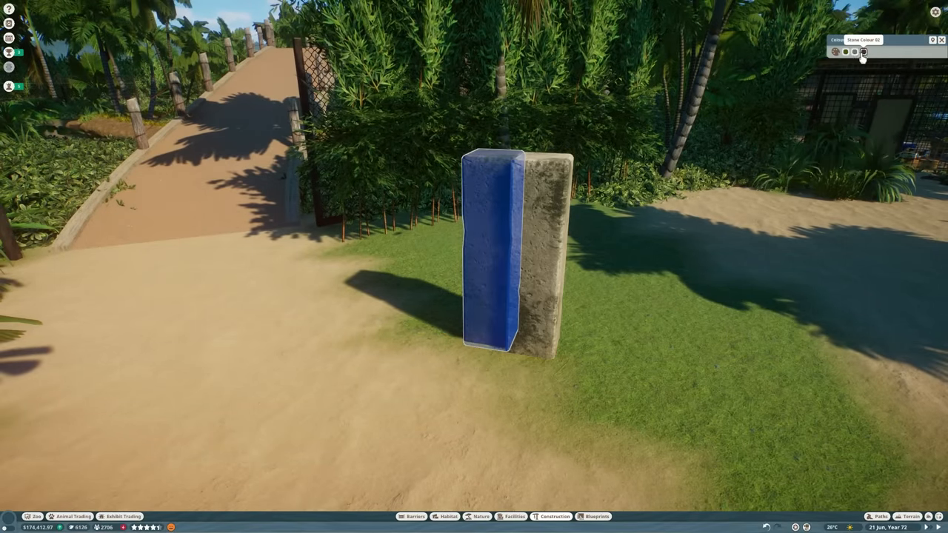
click(862, 51)
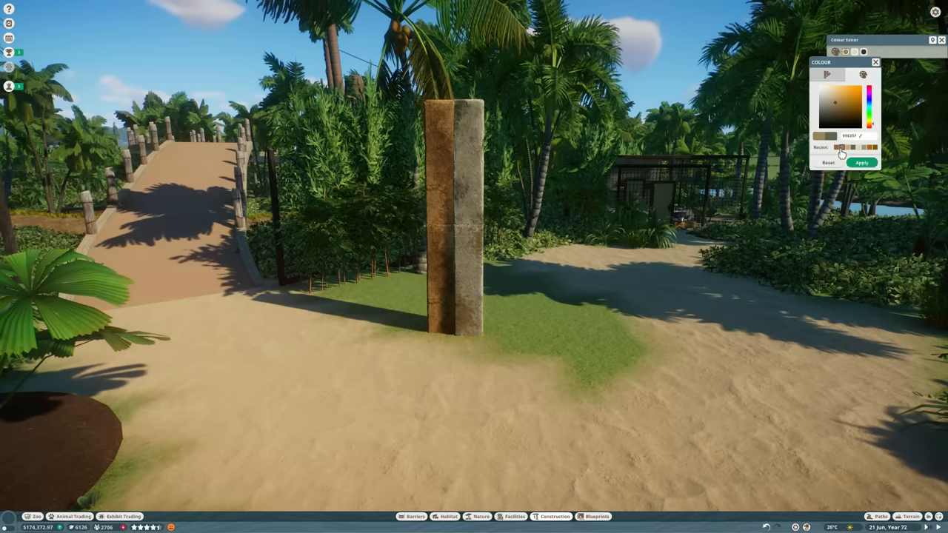
click(862, 161)
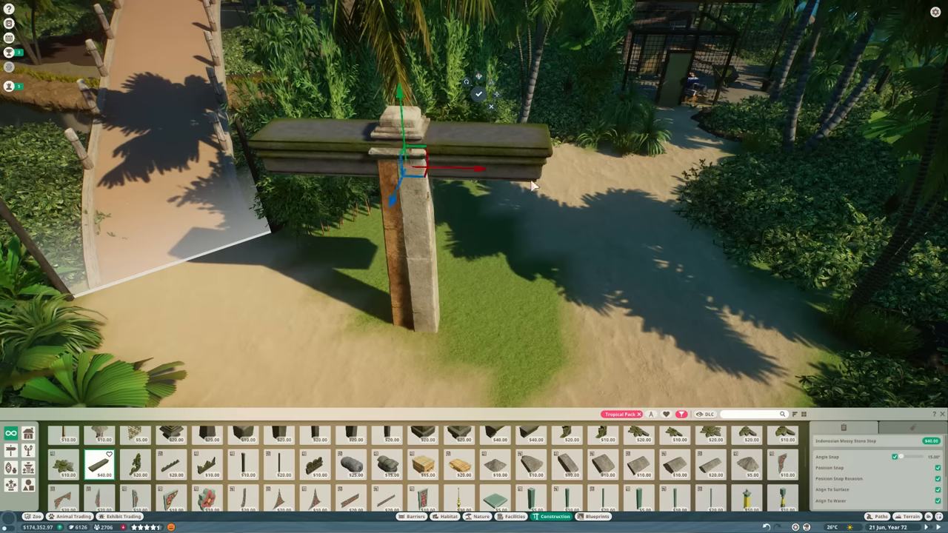
Step: Reposition the stone crossbeam on the arch pillar and start a matching low wall piece
drag(467, 169, 596, 172)
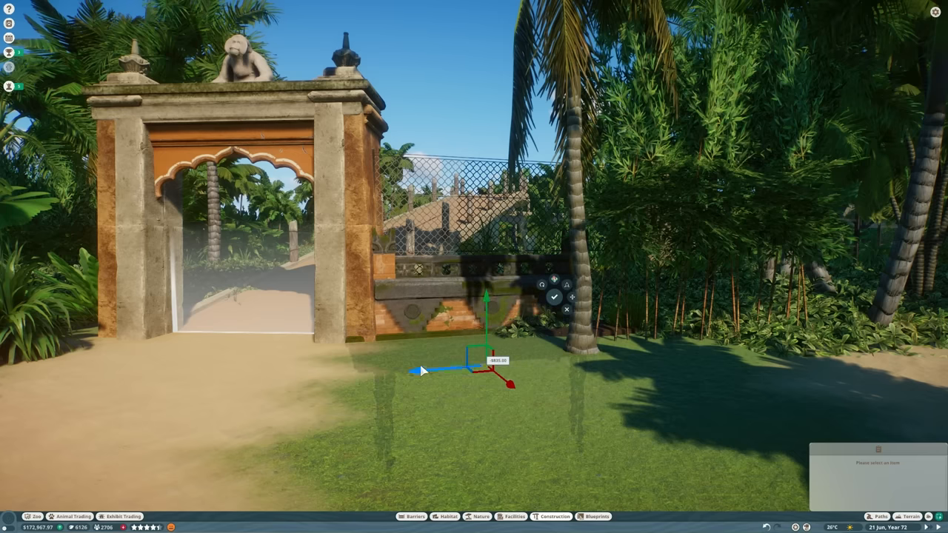
click(553, 515)
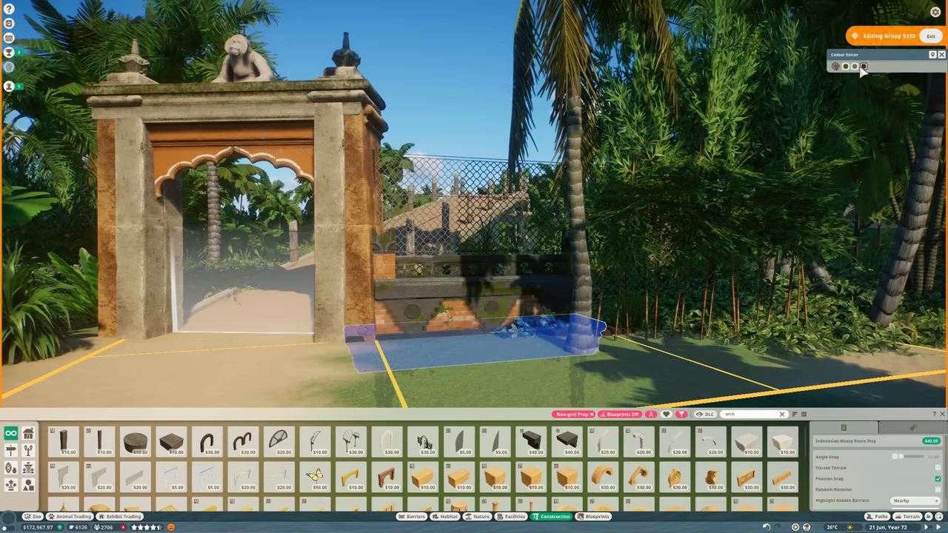
Step: Place the low carved wall section directly beside the arch's existing wall
click(864, 65)
text(palm)
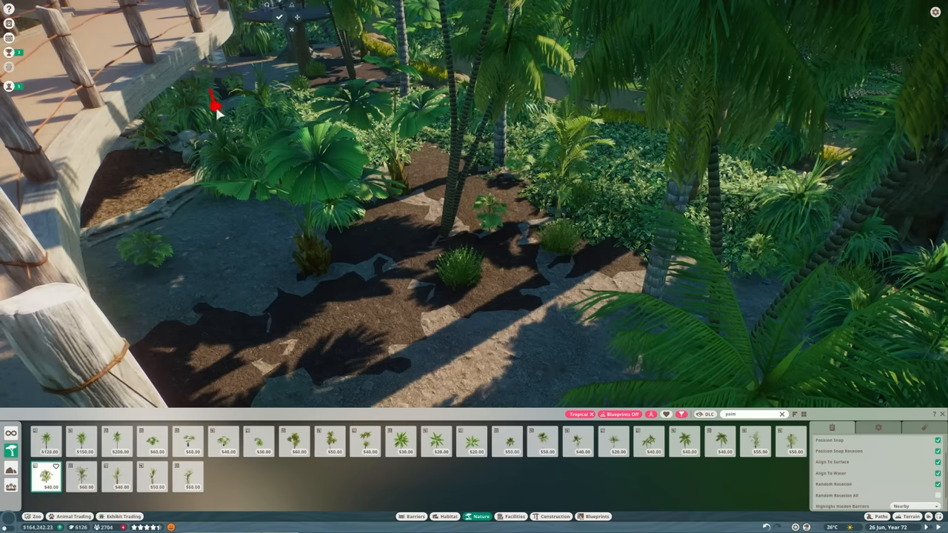
Step: Plant another jungle shrub in the dark soil undergrowth beside the boardwalk
click(262, 442)
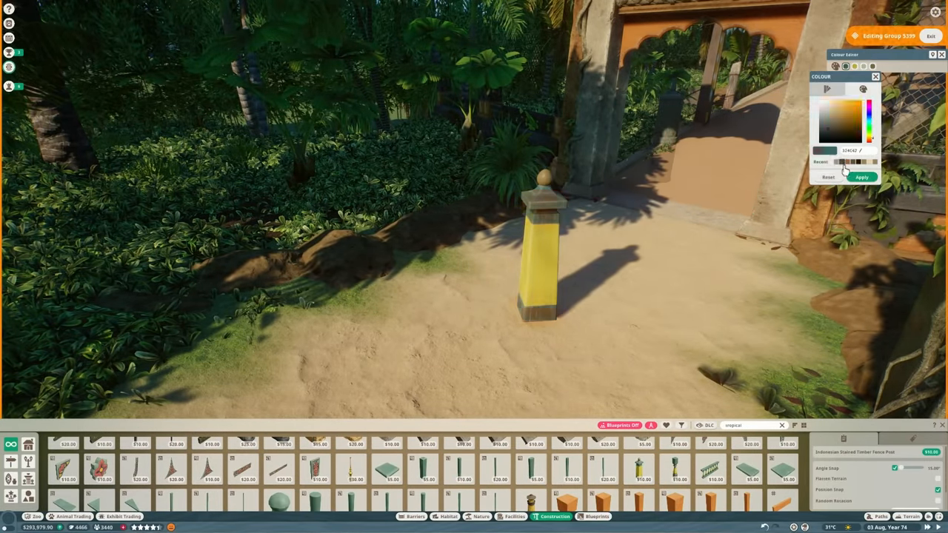
Step: Try a pink tint on the post, then settle on a brown wood colour
click(863, 65)
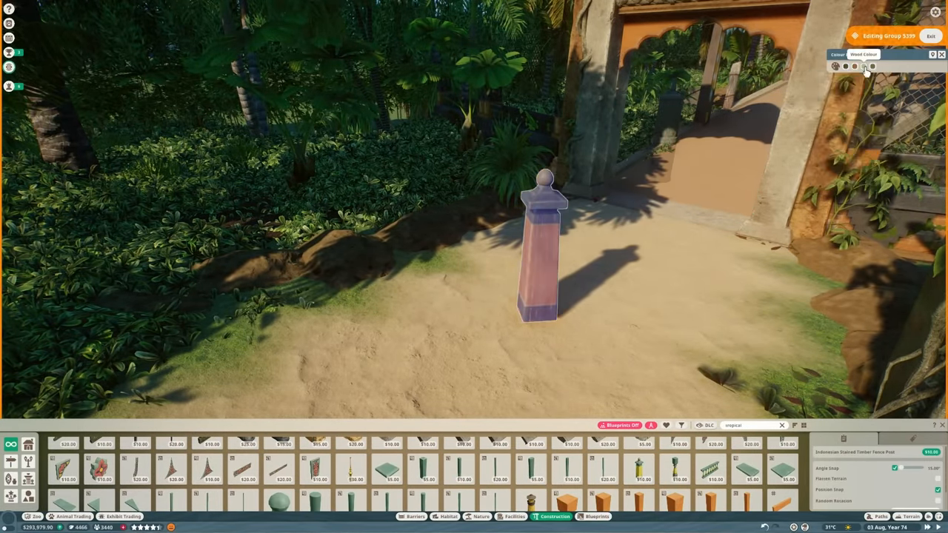
click(844, 65)
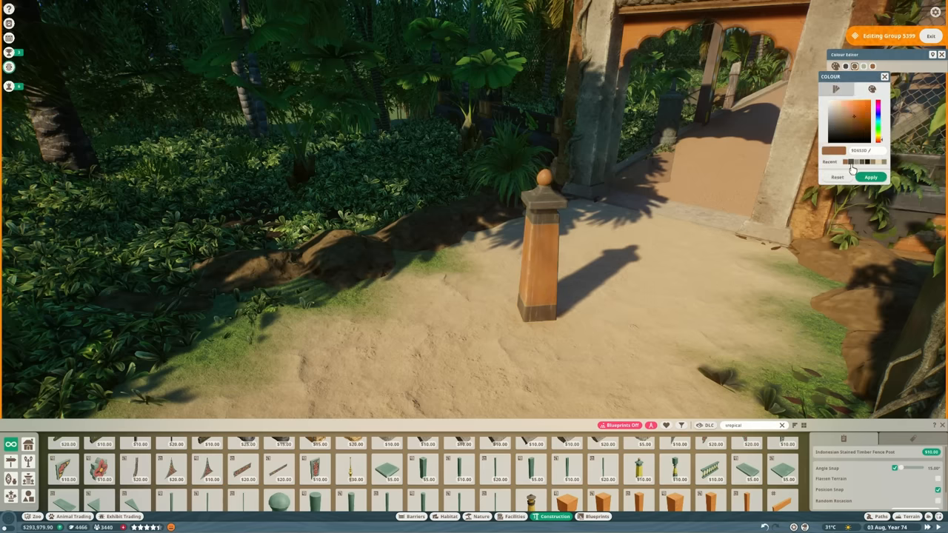